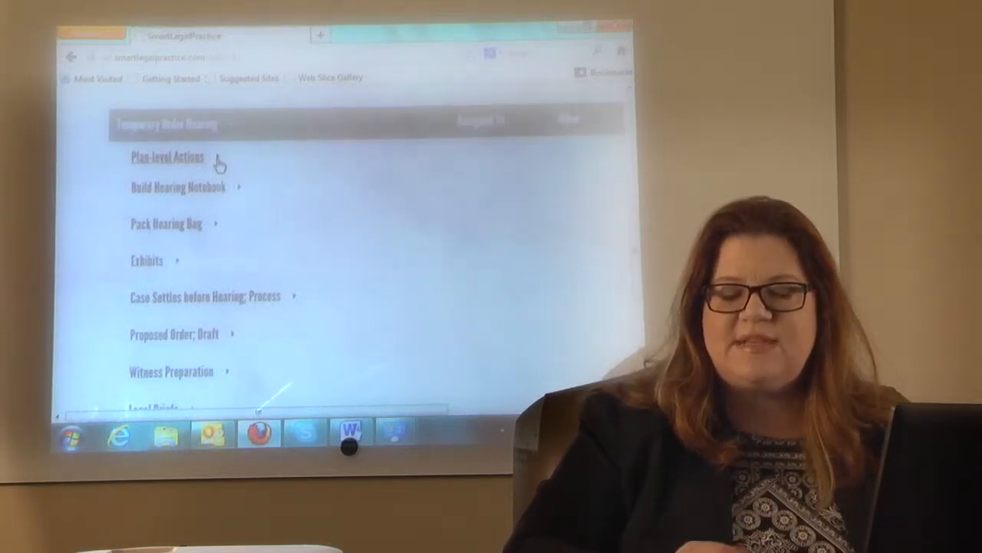
- Expand the Plan Level Actions group to show its court reporter and vacation letter tasks
{"action": "left_click", "coordinate": [166, 156]}
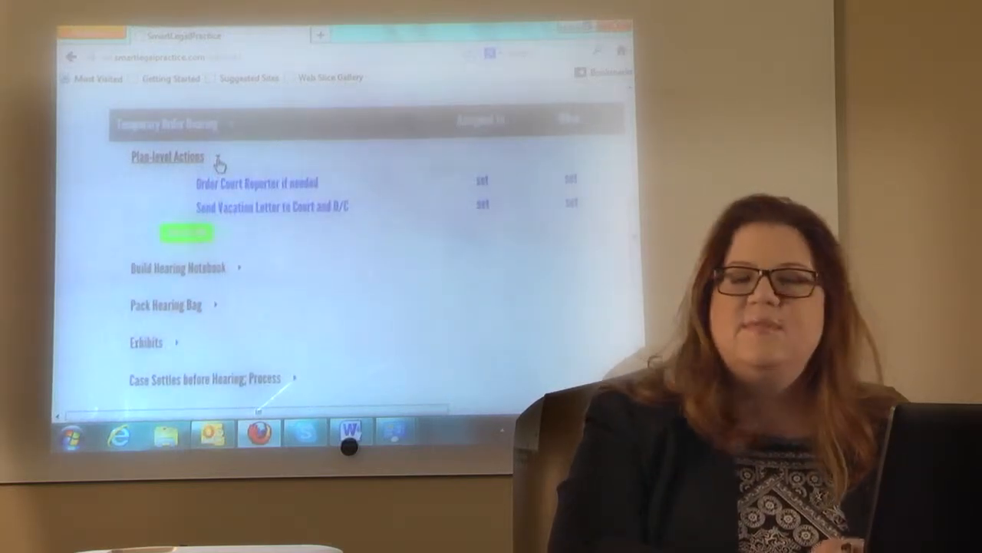